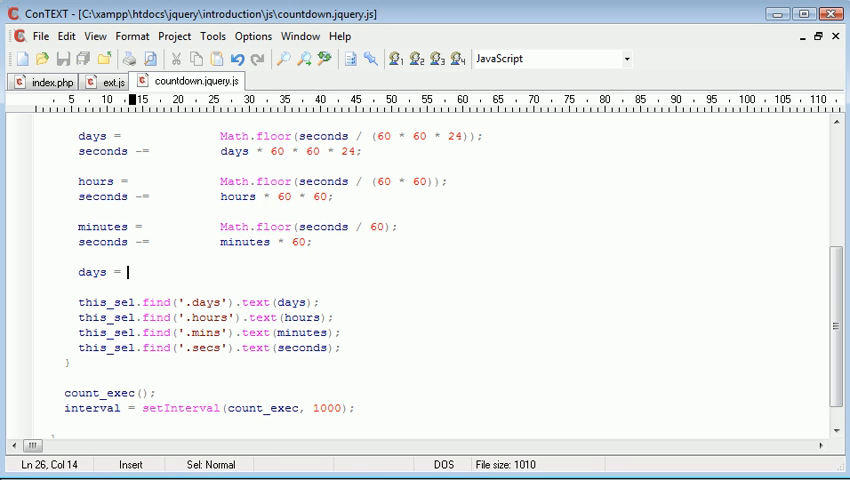
Write days = (String(days).length !== 2) ? '0' + days : days; after the minutes line.
type("(")
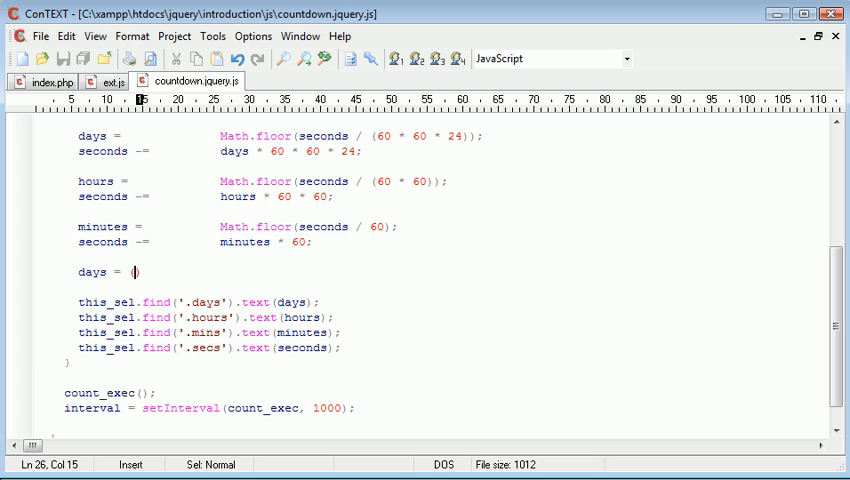
type("String(days")
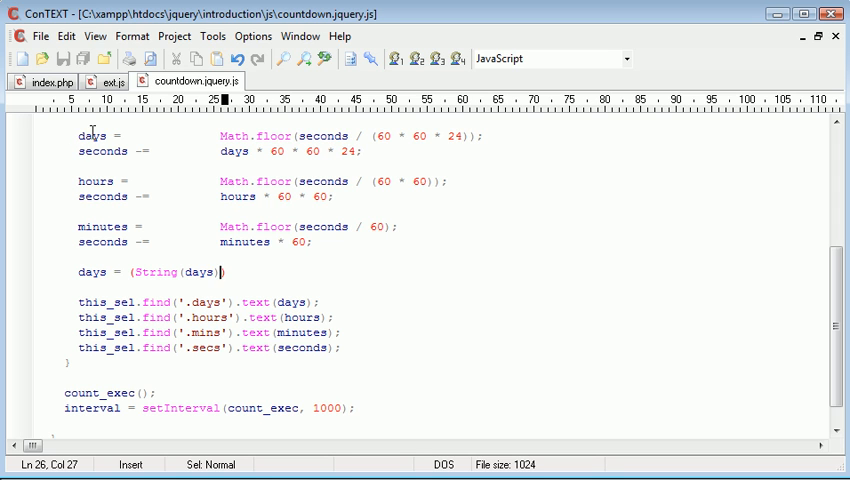
type(".leng")
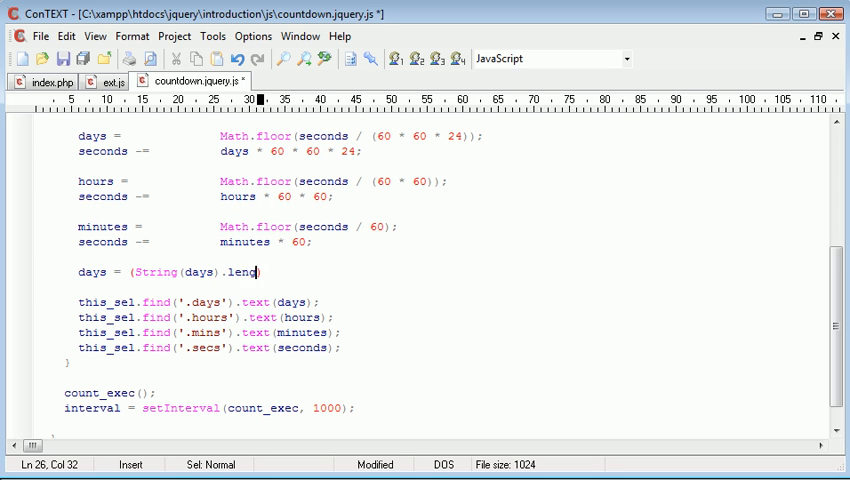
type("th")
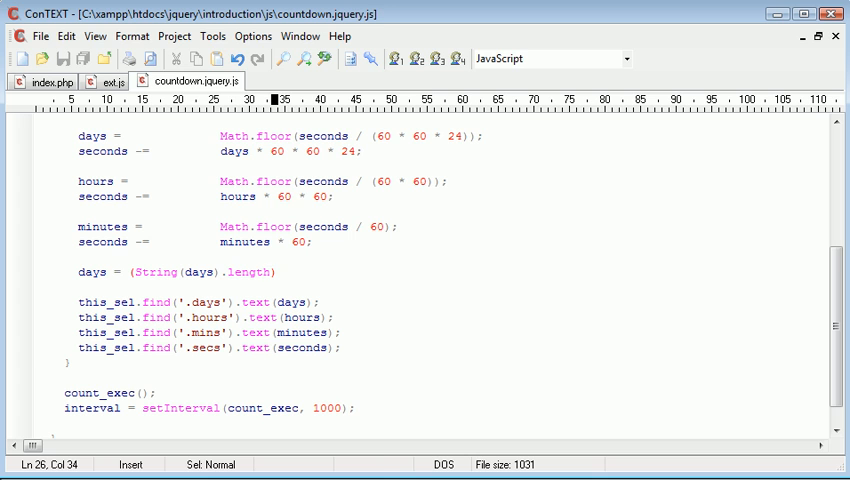
type("!== 2")
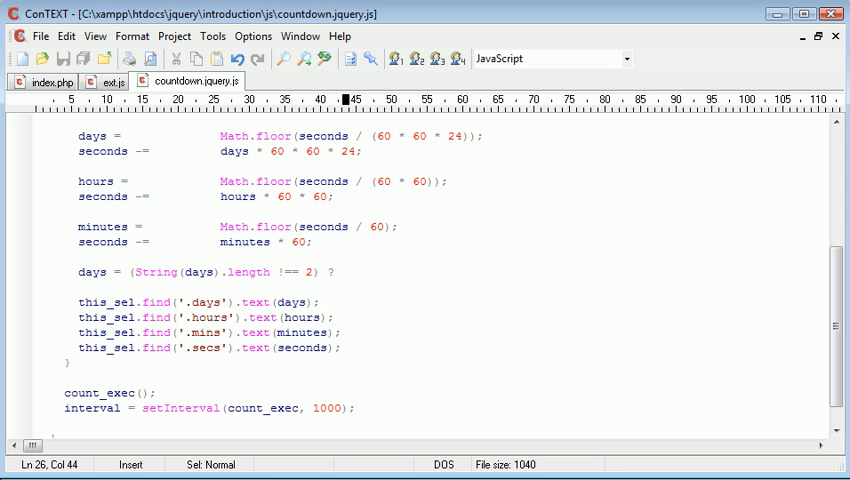
type("'0' + days : days;")
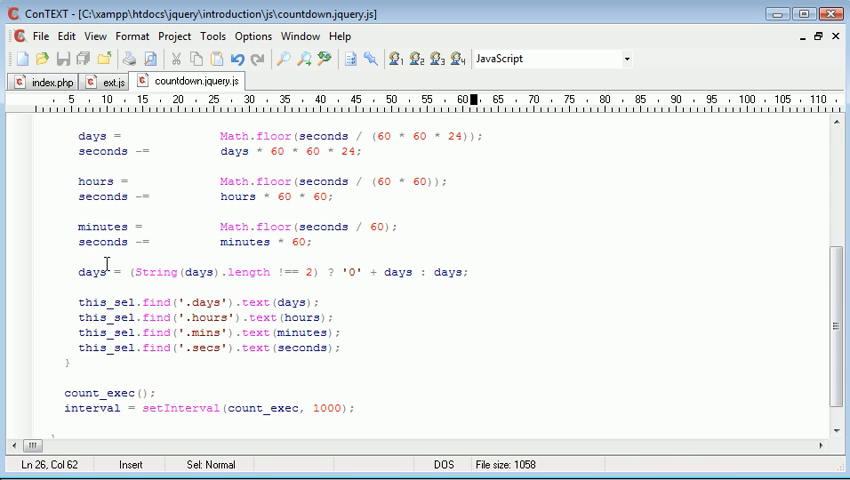
double_click(92, 272)
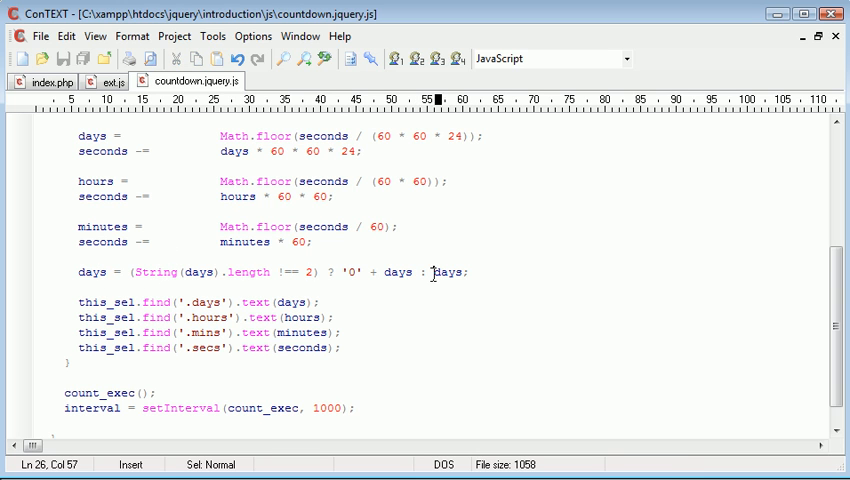
double_click(448, 272)
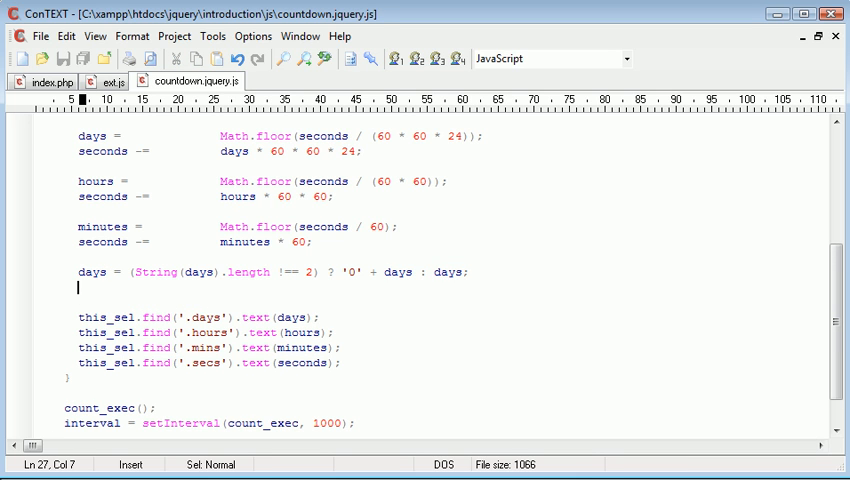
Add hours = (String(hours).length !== 2) ? '0' + hours : hours; aligned under days.
type("hours")
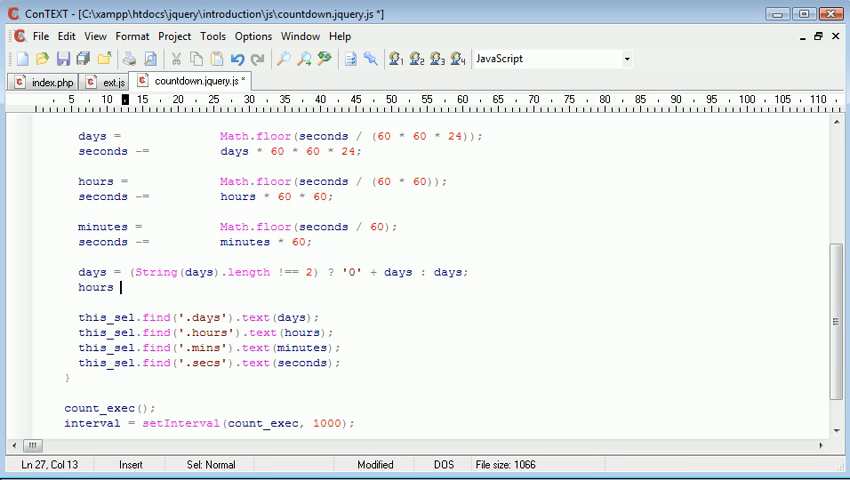
key("Backspace")
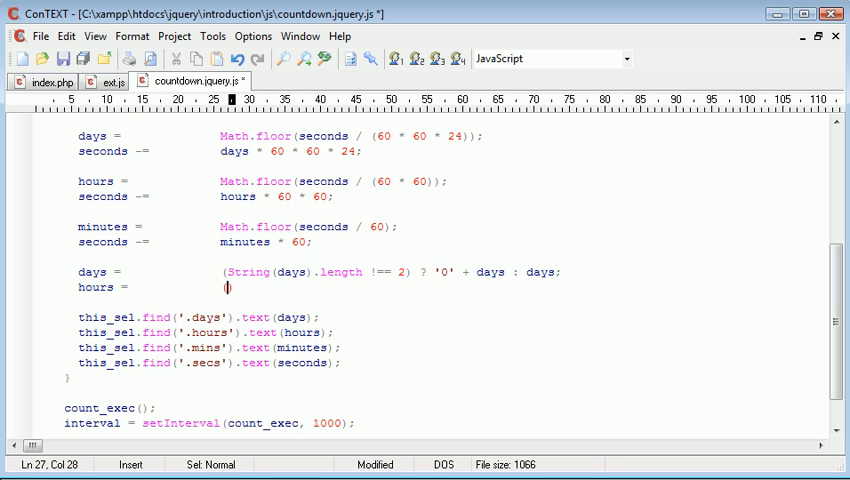
type("(String(")
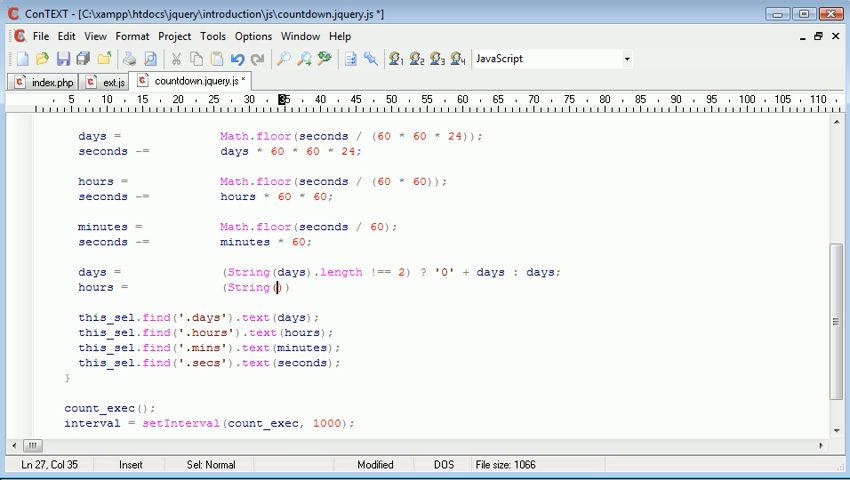
type("hours).length !== 2) ? '0")
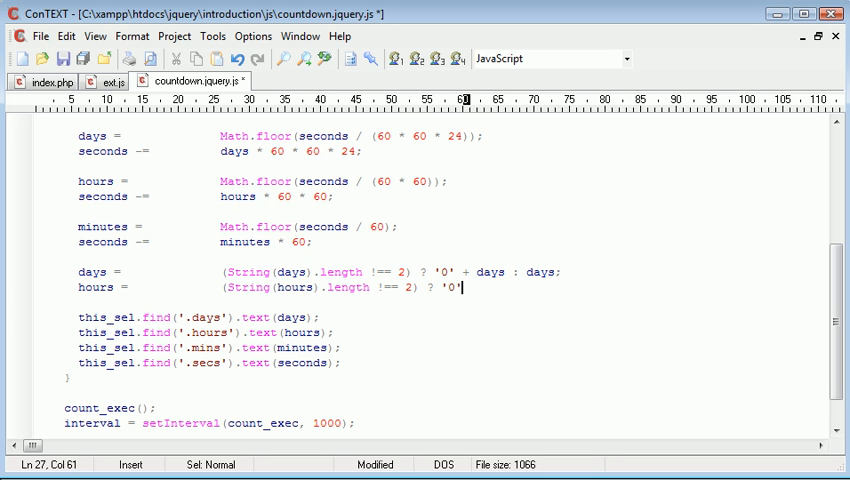
type("+ hours :")
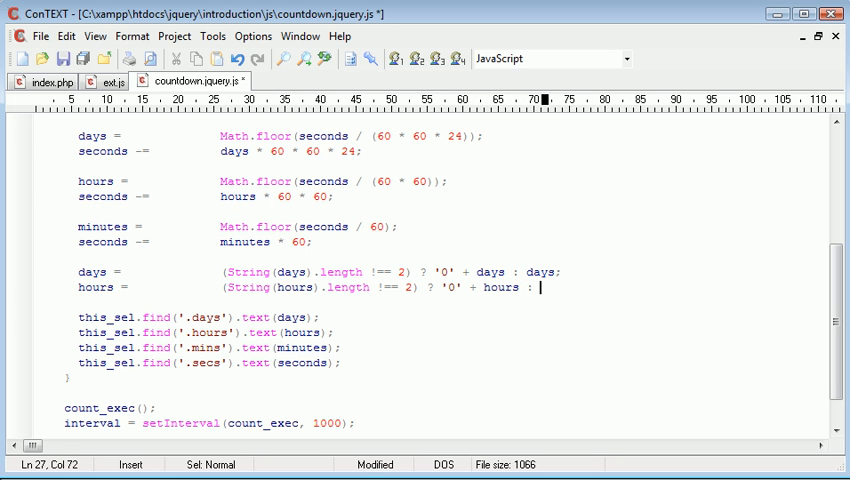
type("hours;")
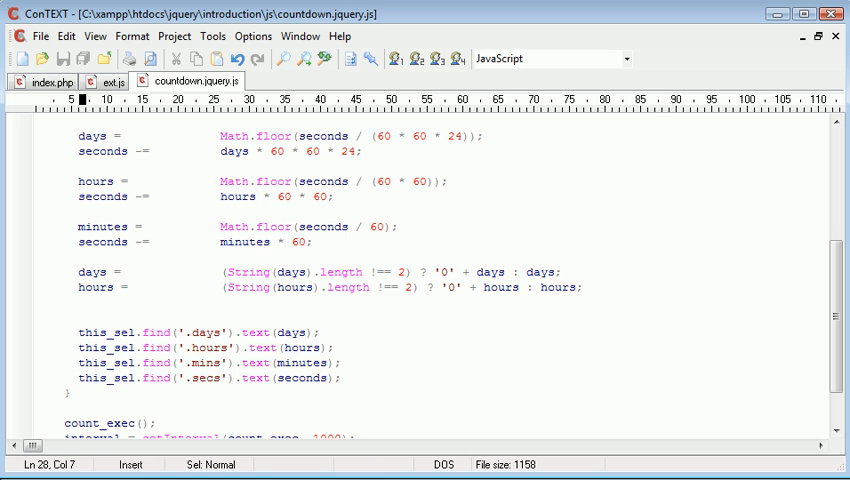
Add the matching mins zero-padding line beneath the hours line.
type("mins")
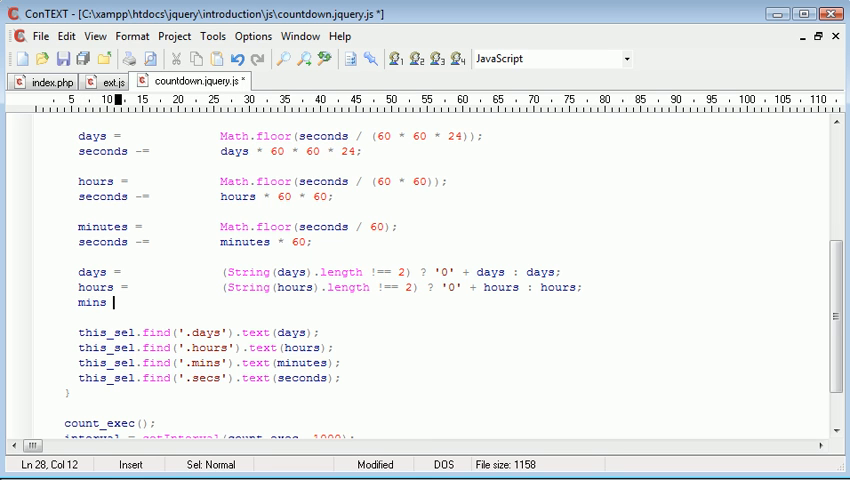
type("=              (String(")
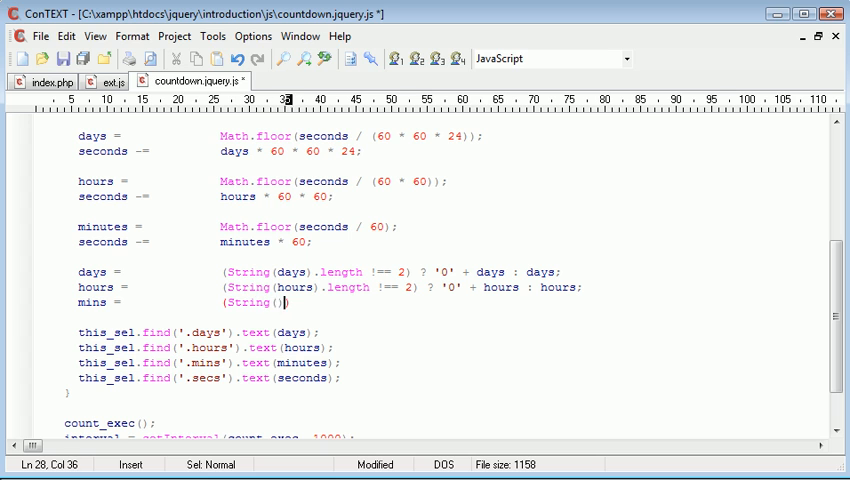
type("mins")
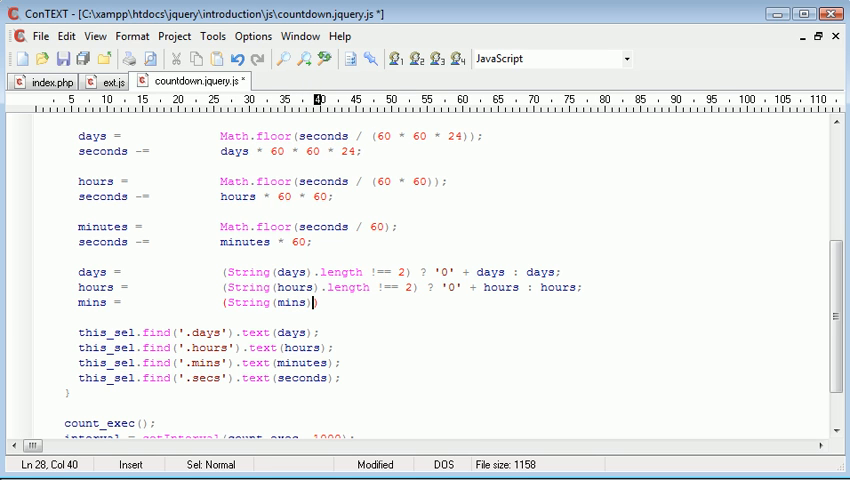
type(".length !== 2) ? '0' +")
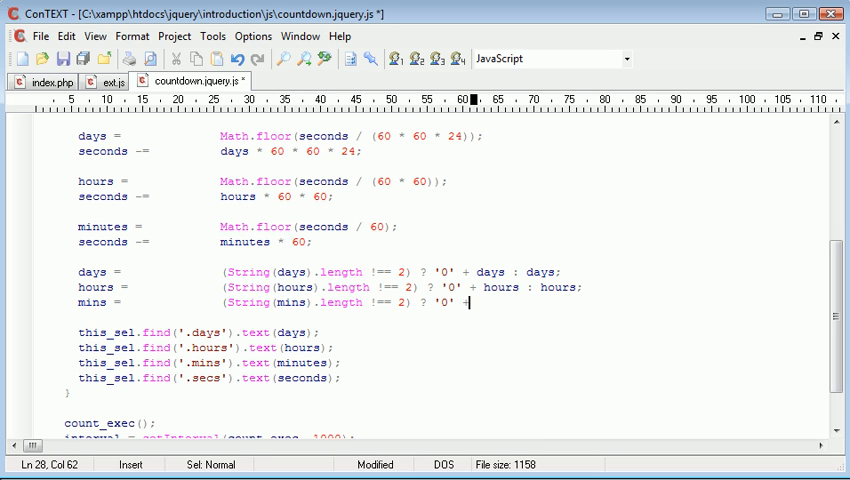
type("mins : mins;")
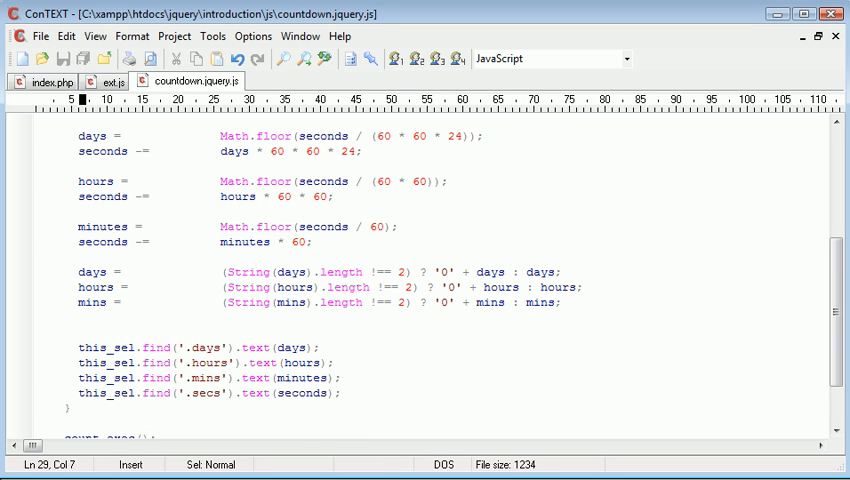
Write secs = (String(secs).length !== 2) ? '0' + secs : secs; aligned with the lines above.
type("secs =")
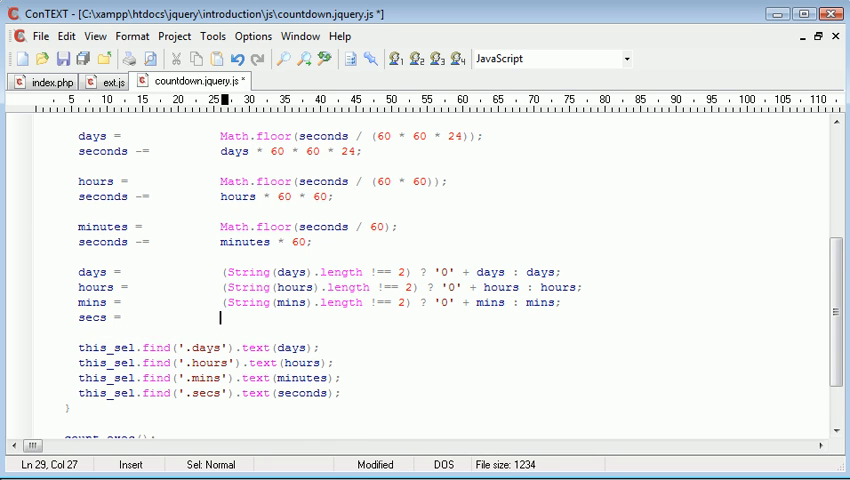
type("(String()")
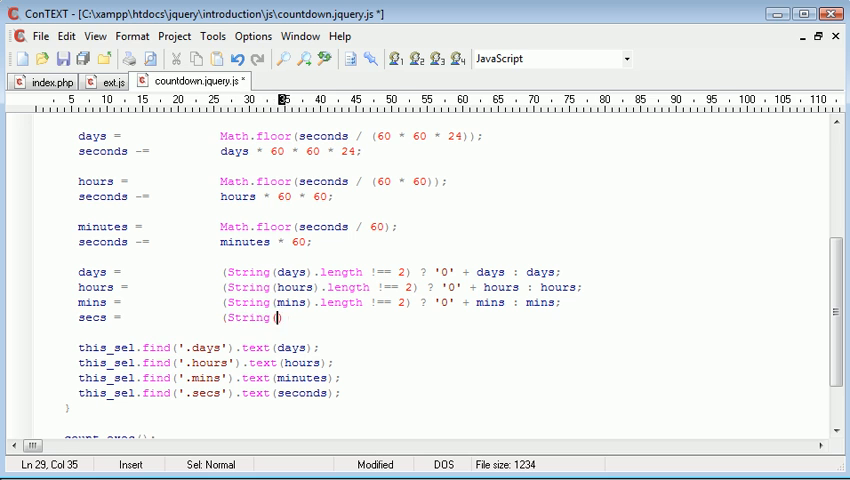
type("secs),")
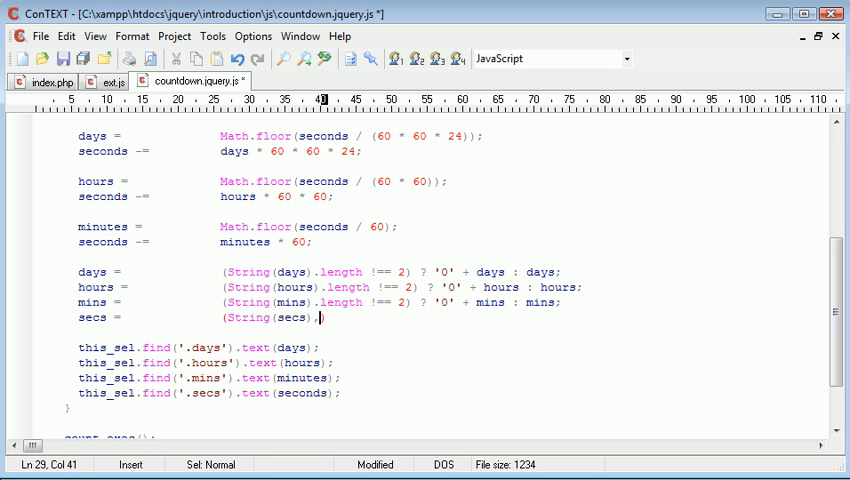
type(".length")
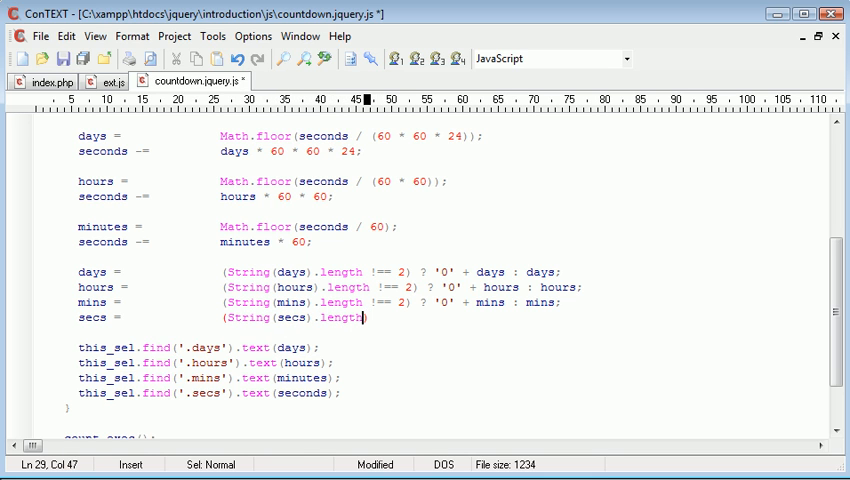
type("!== 2) ? '")
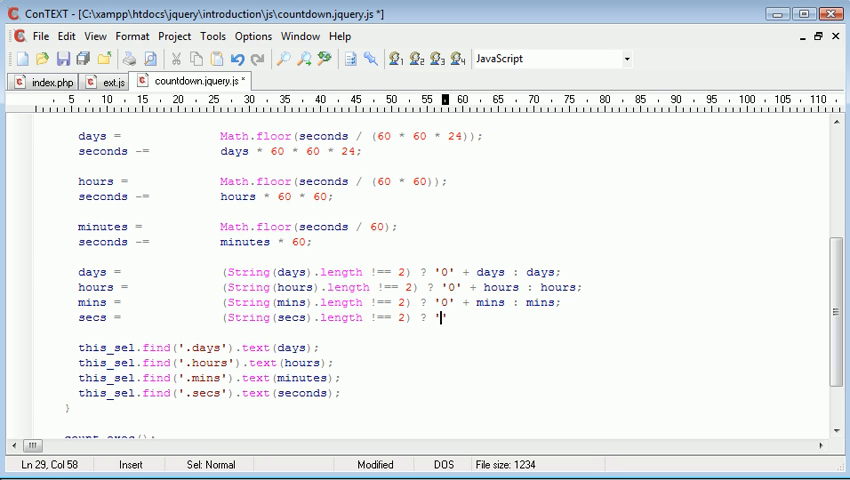
type("0' + secs : secs;")
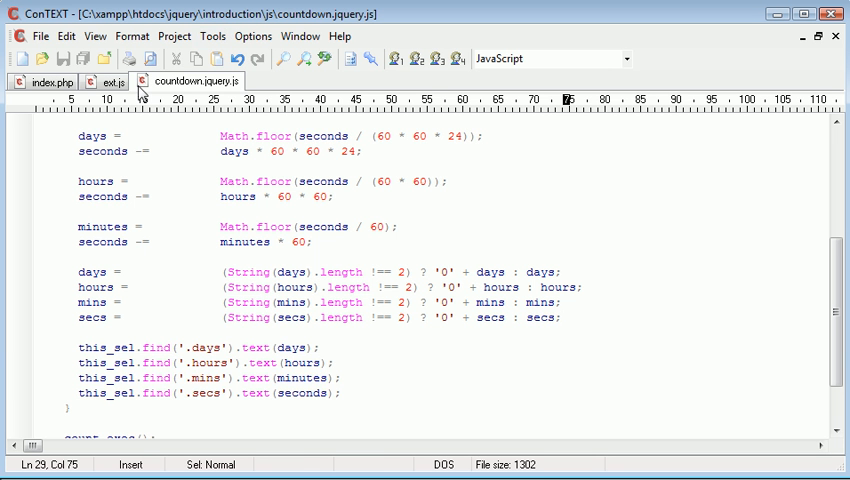
Rename mins to minutes and secs to seconds throughout the two padding lines.
left_click(112, 80)
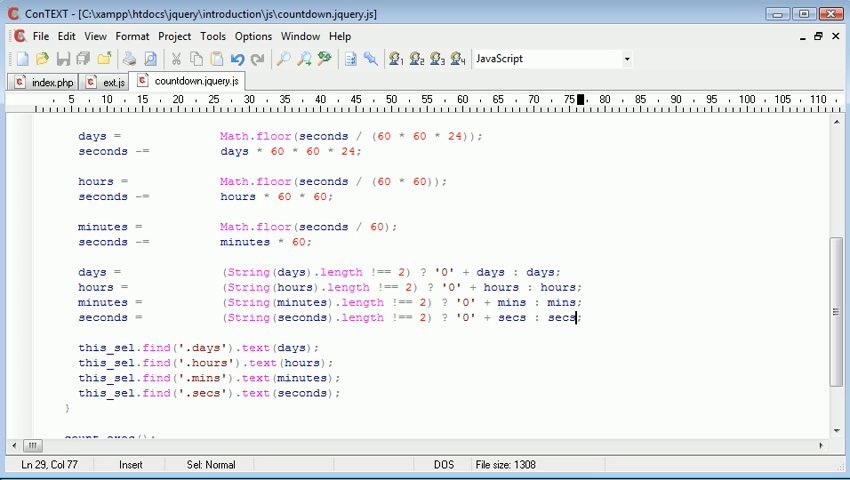
left_click(512, 302)
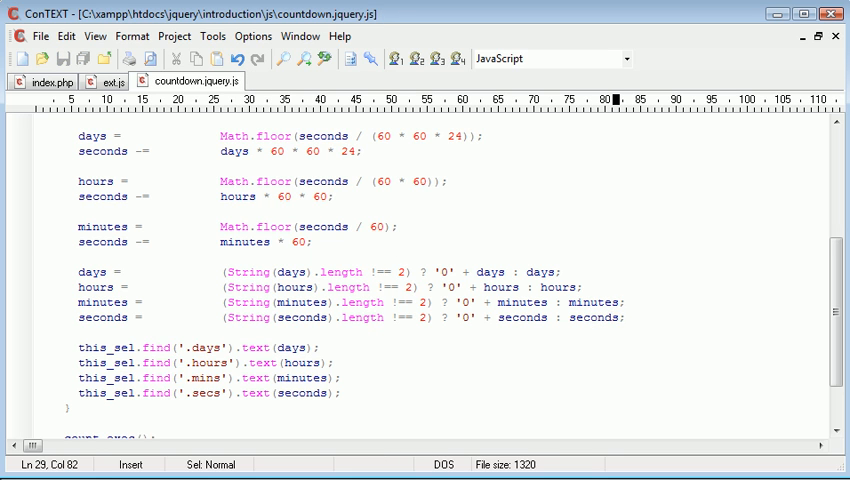
left_click(90, 272)
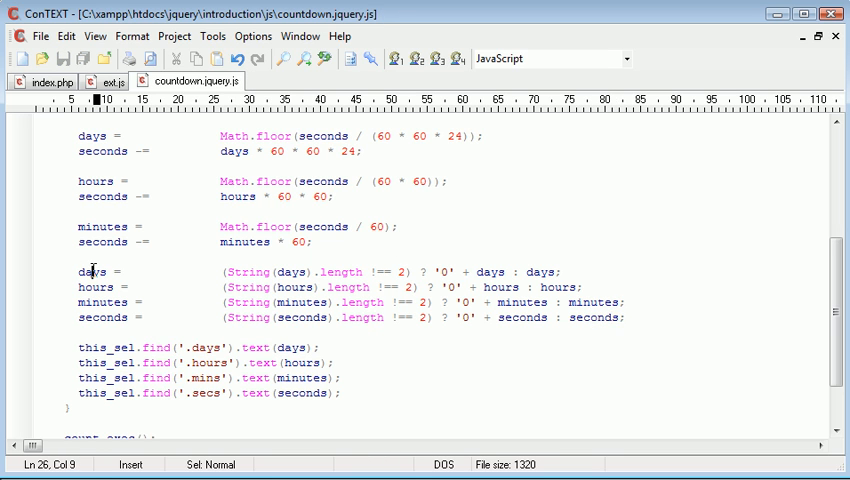
left_click(272, 288)
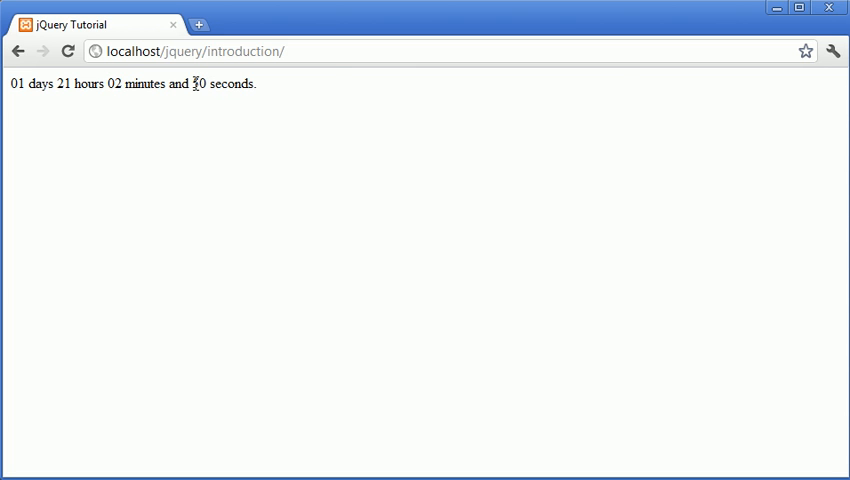
mouse_move(234, 172)
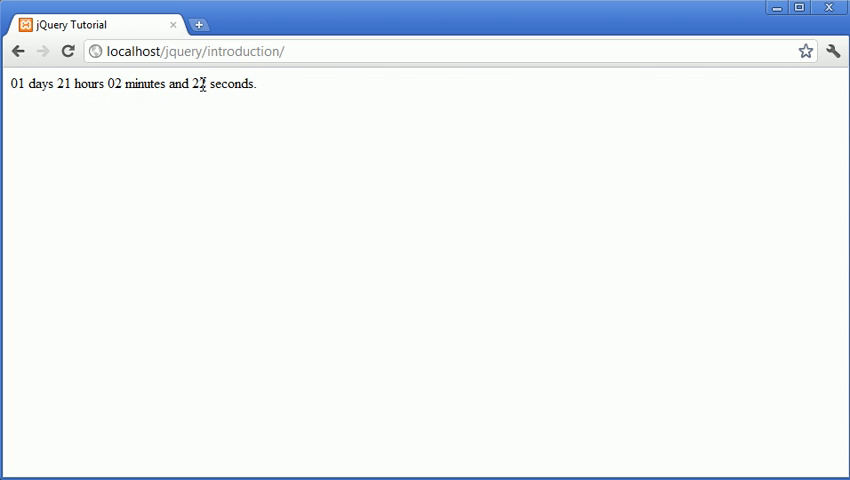
mouse_move(248, 84)
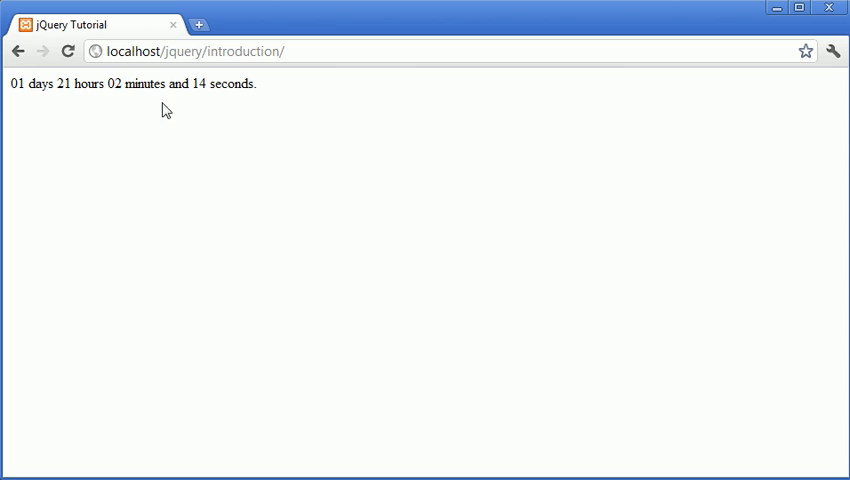
mouse_move(250, 102)
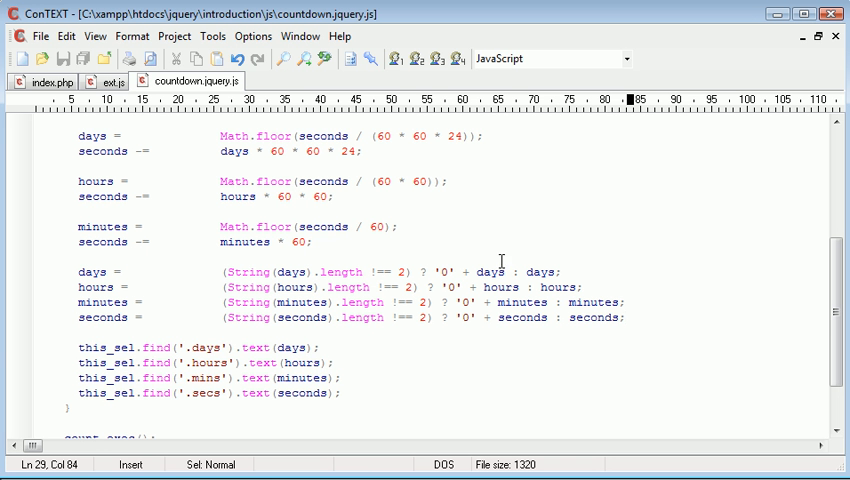
mouse_move(500, 260)
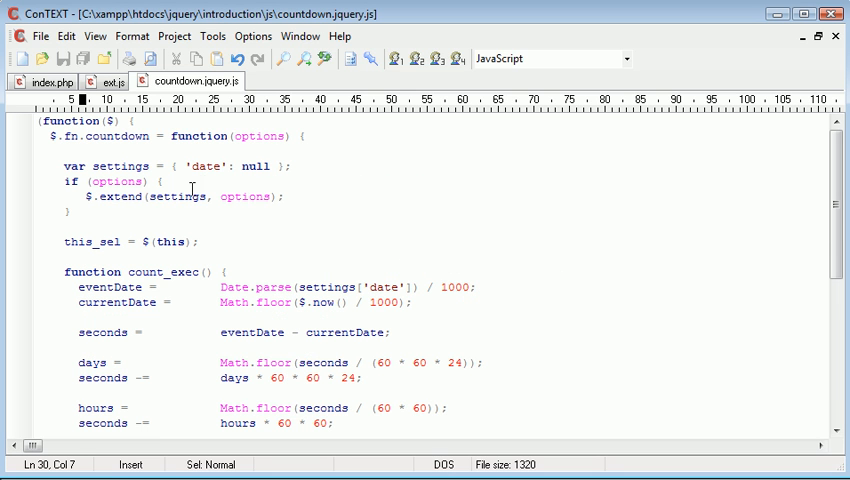
mouse_move(322, 200)
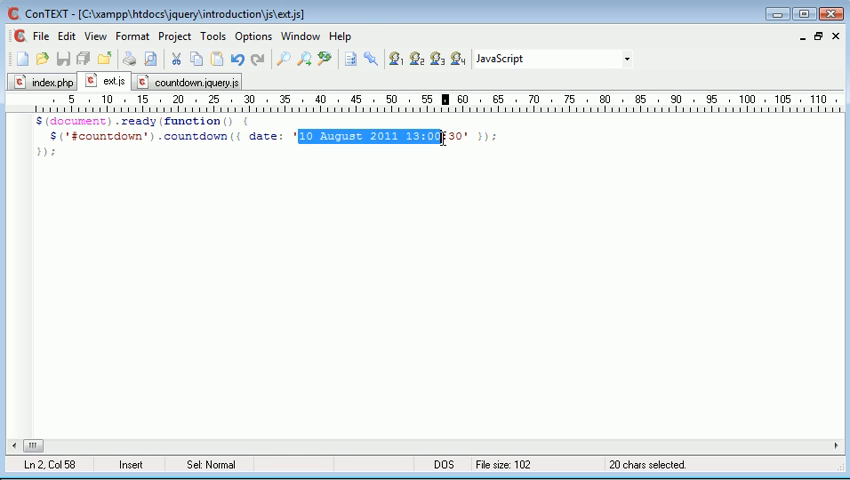
Select the four time-text update lines in countdown.jquery.js while checking ext.js.
left_click(196, 80)
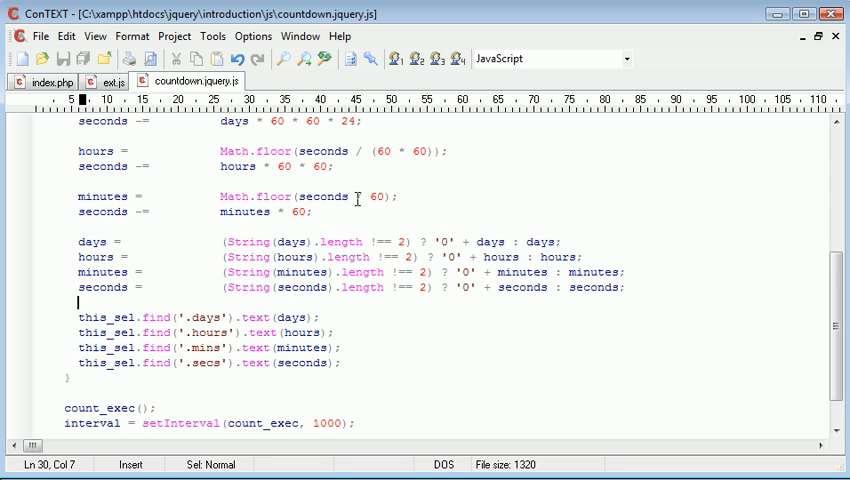
left_click_drag(80, 302, 330, 348)
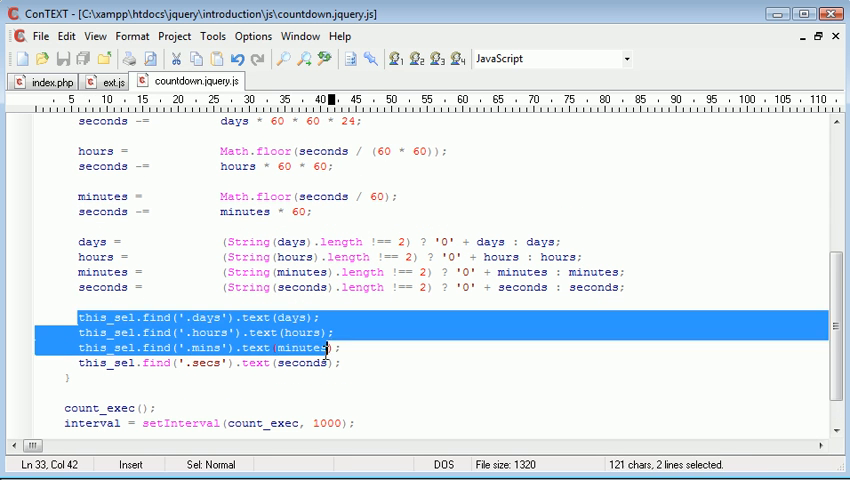
left_click(112, 80)
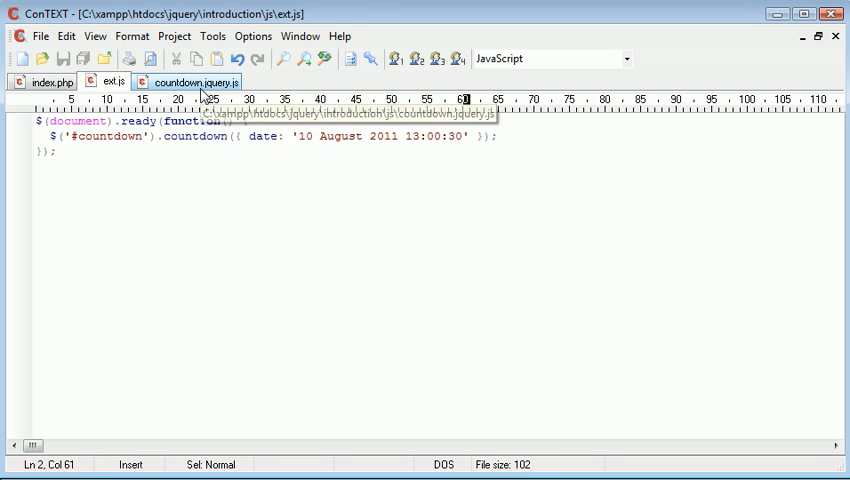
left_click(196, 80)
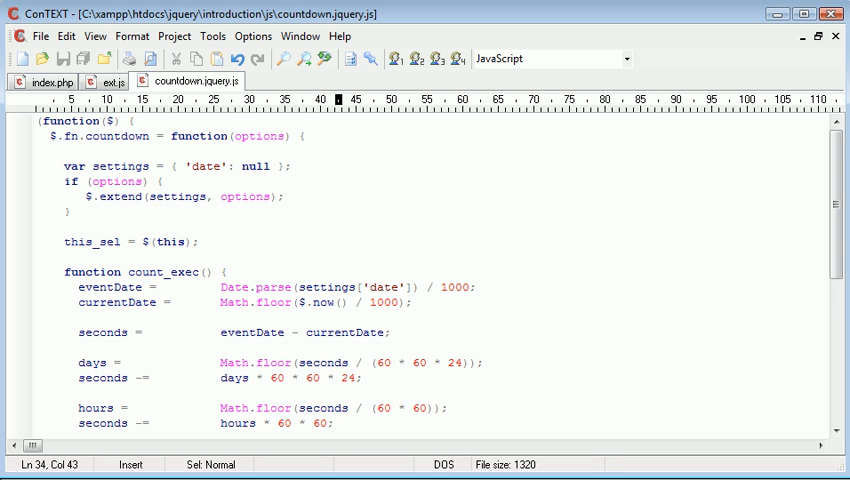
Insert ALEX after 'August' in ext.js's countdown date string, then return to the plugin file.
left_click(112, 82)
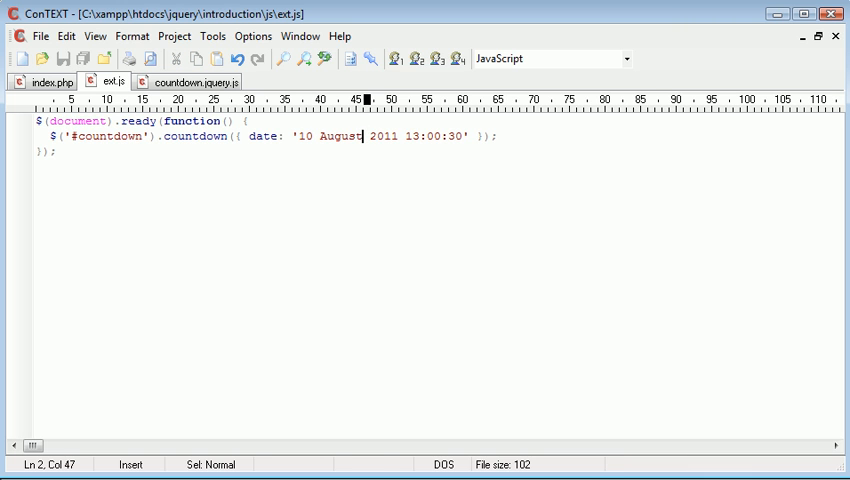
type("ALEX")
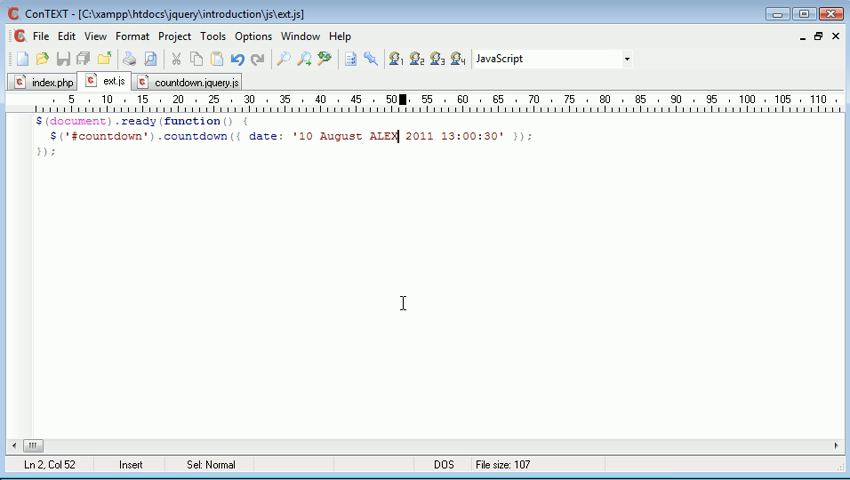
double_click(382, 136)
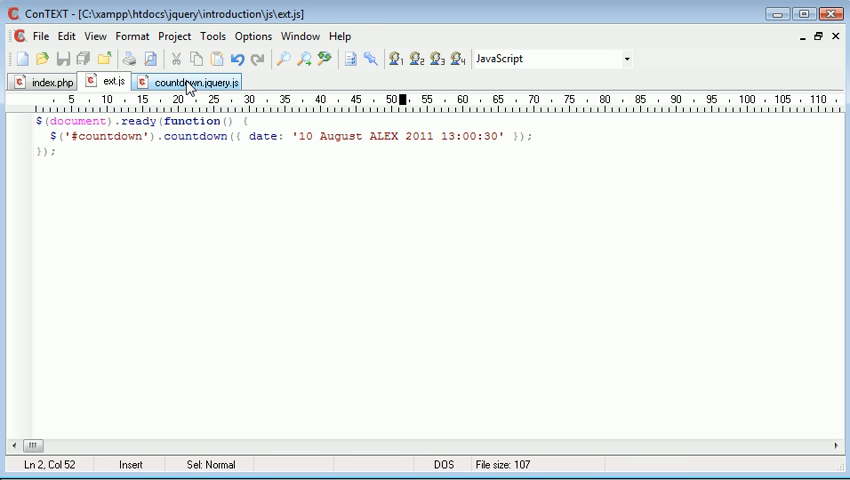
left_click(192, 80)
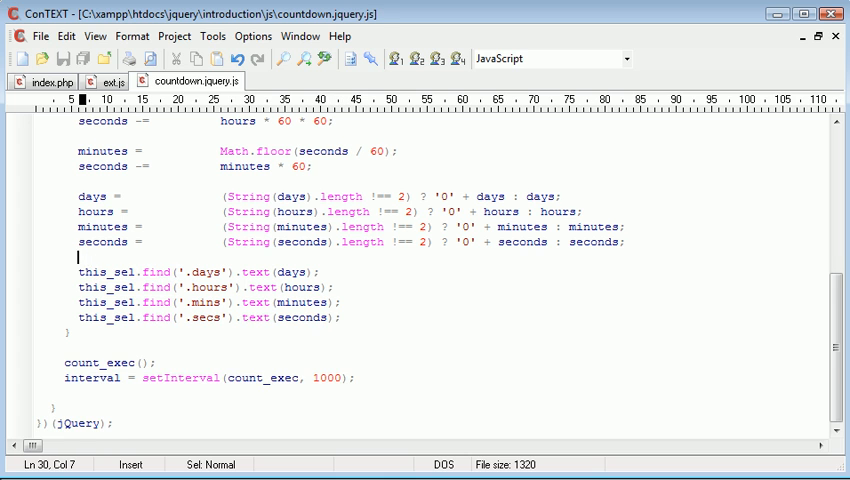
Write if (!isNaN(eventDate)) above the four time-text update lines.
type("if (")
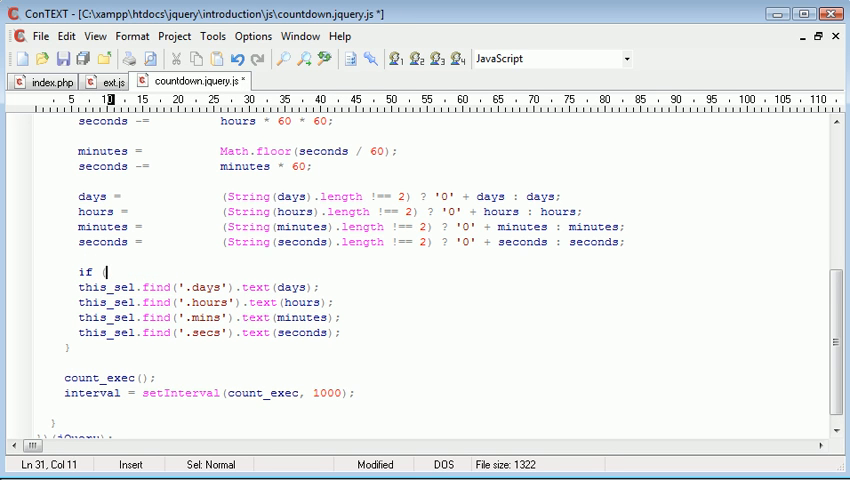
type("!")
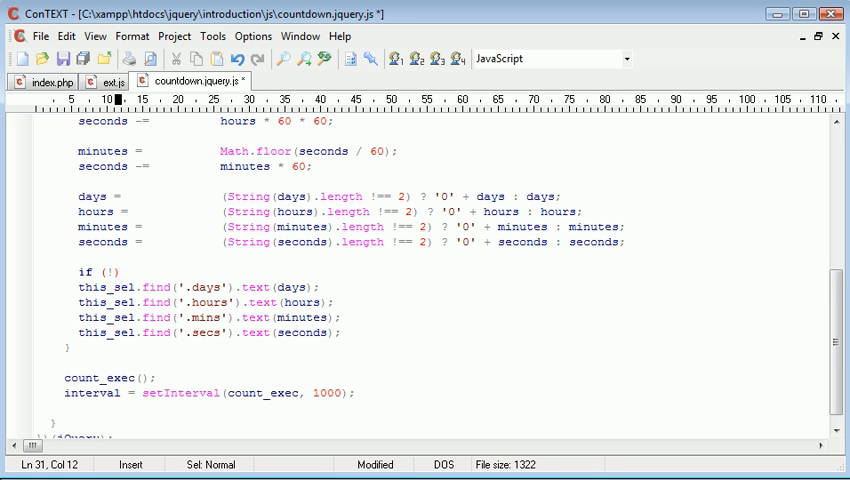
type("isNaN(")
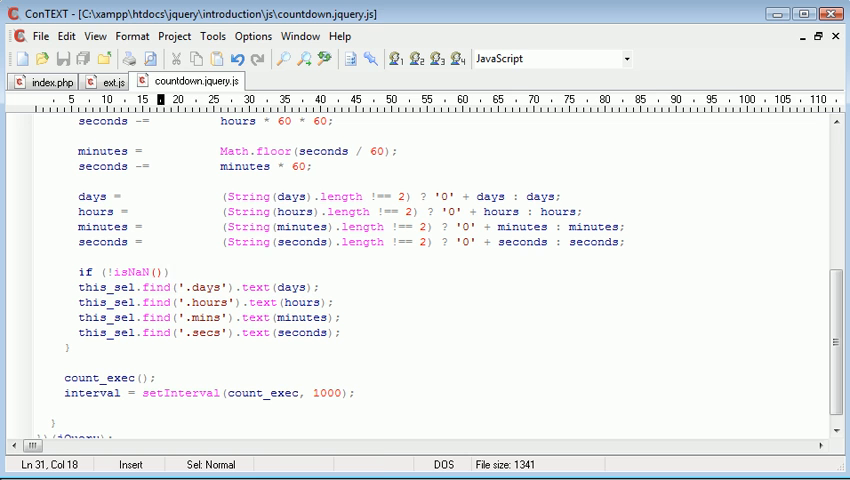
type("eventDate)")
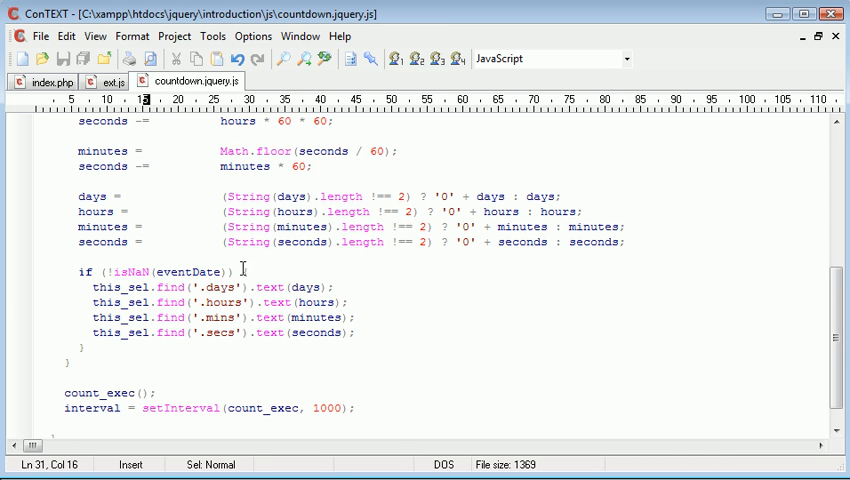
scroll("up", 3)
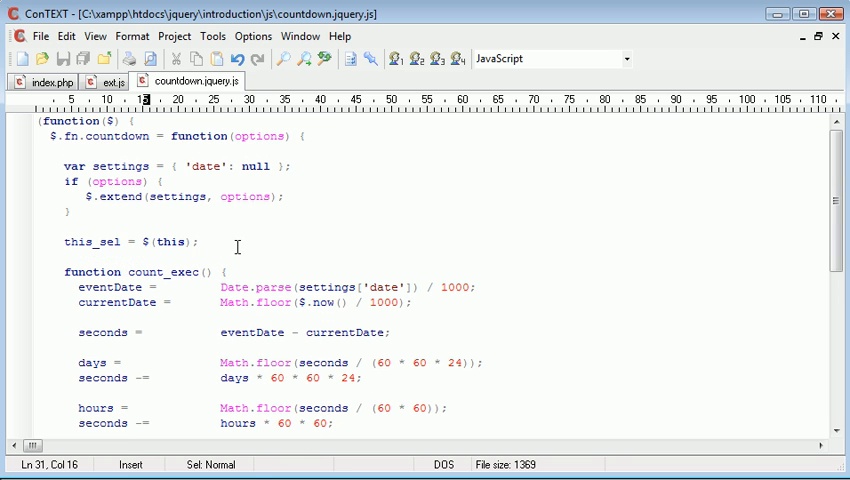
Type a test if (!isNaN(event near the top, then undo it leaving an empty if () guard.
scroll("down", 3)
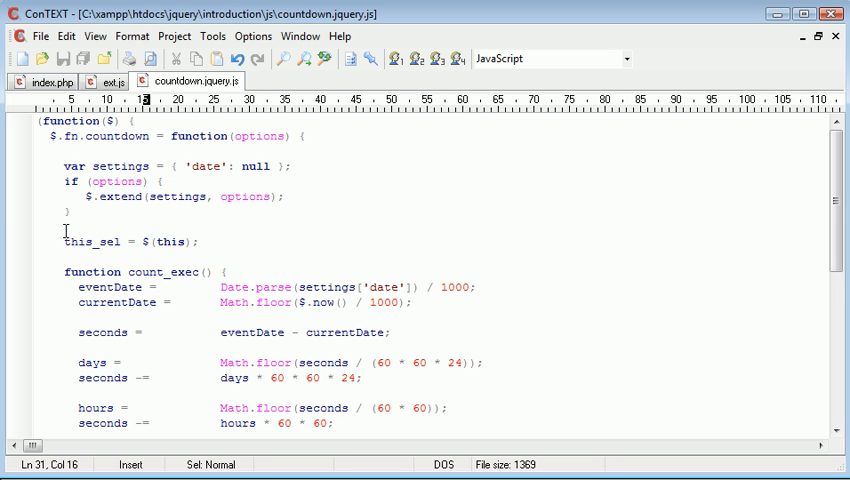
scroll("down", 3)
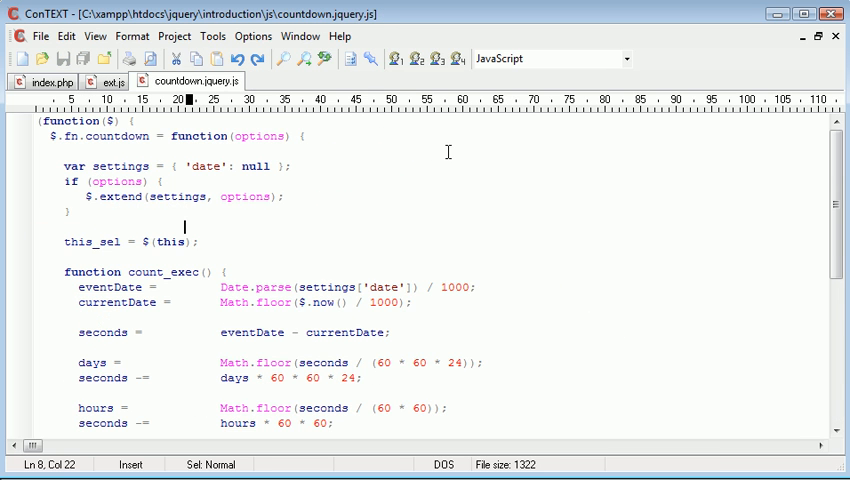
type("if (")
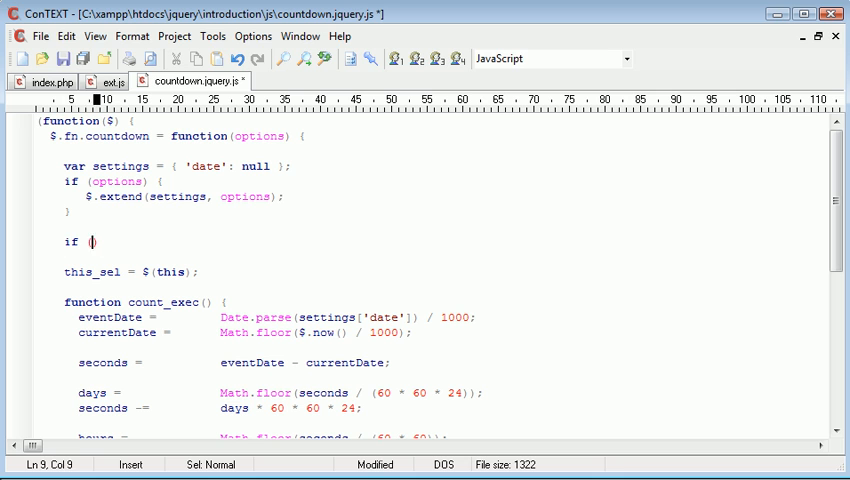
type("!is")
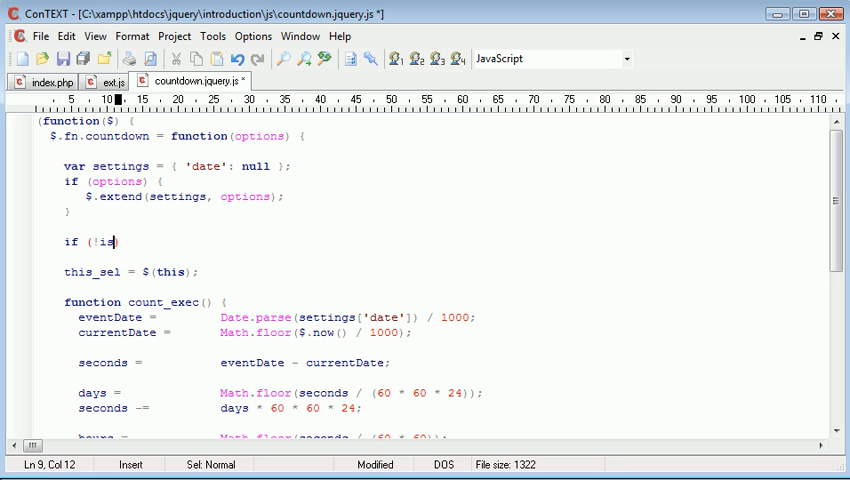
type("NaN()")
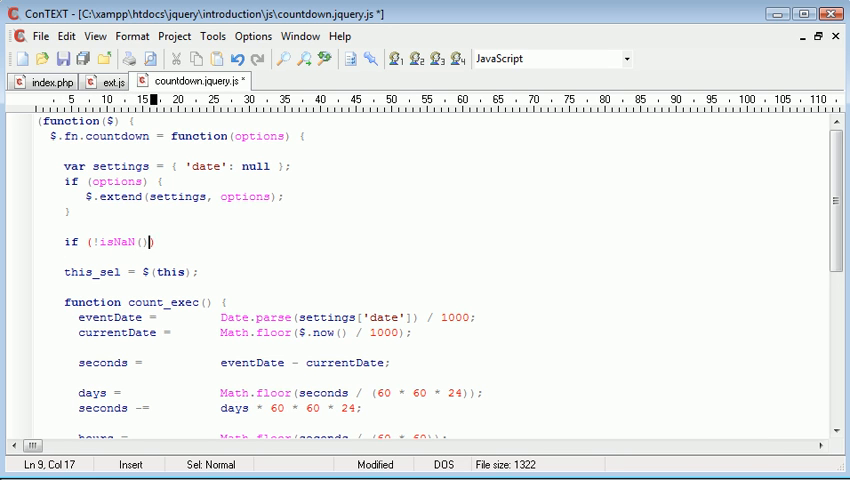
type("event")
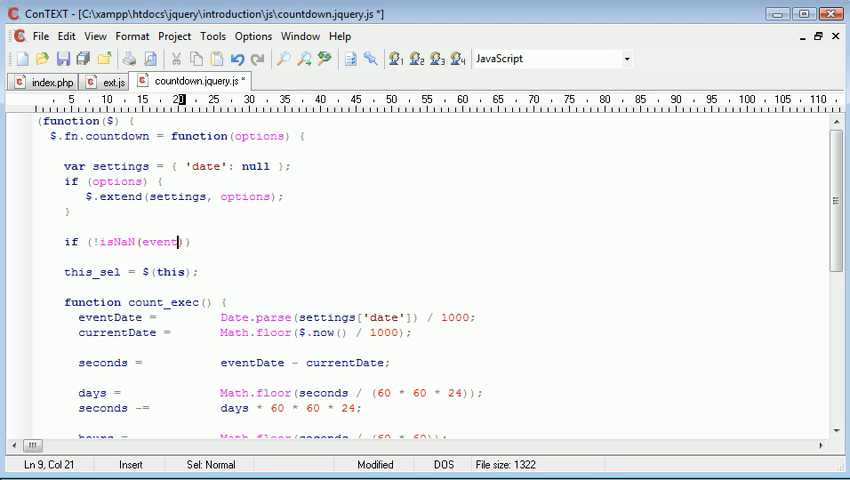
key("BackSpace")
type("if ()")
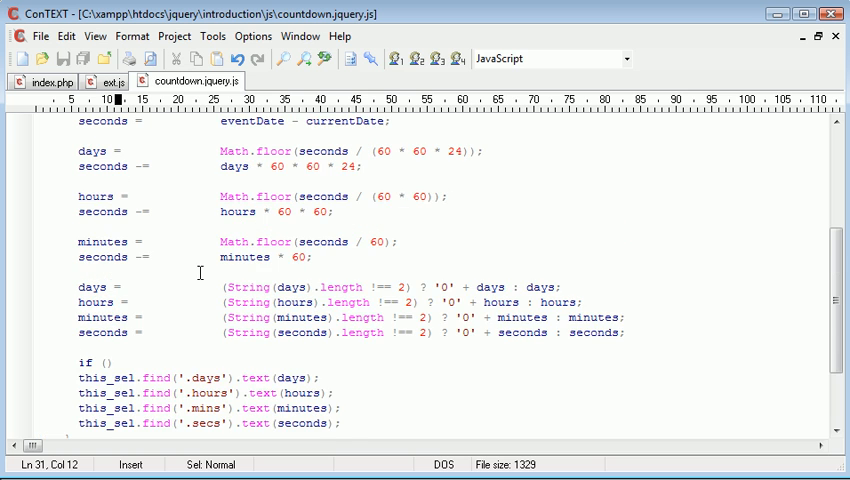
scroll("down", 3)
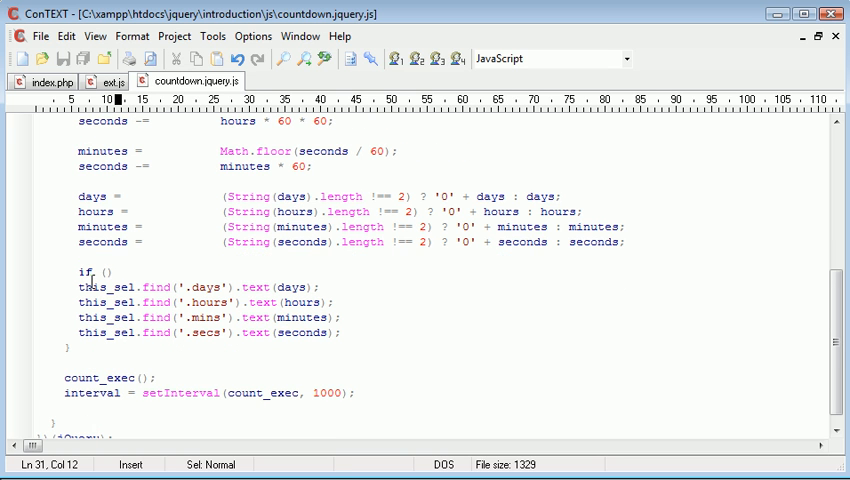